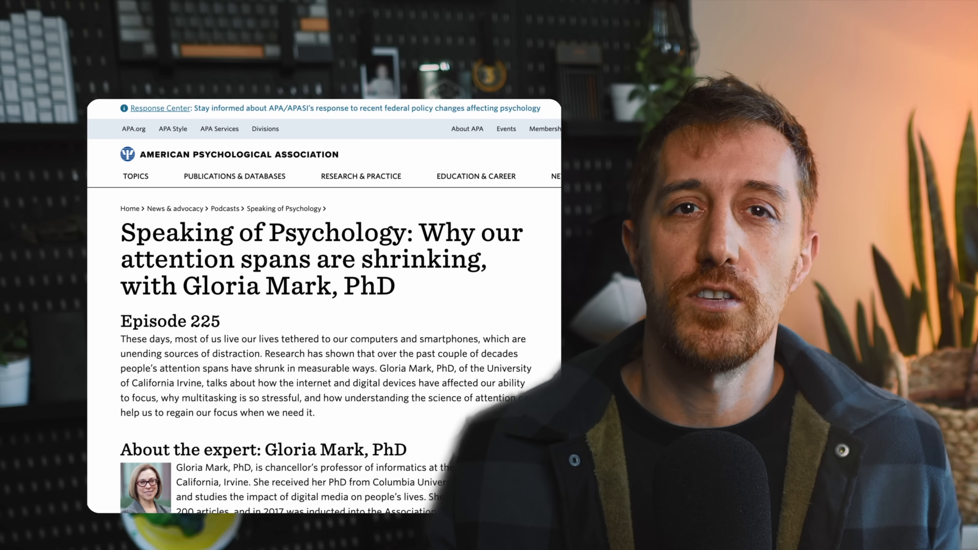
- Scroll down past the intro toward the ripgrep GitHub repository page
scroll(down, 3)
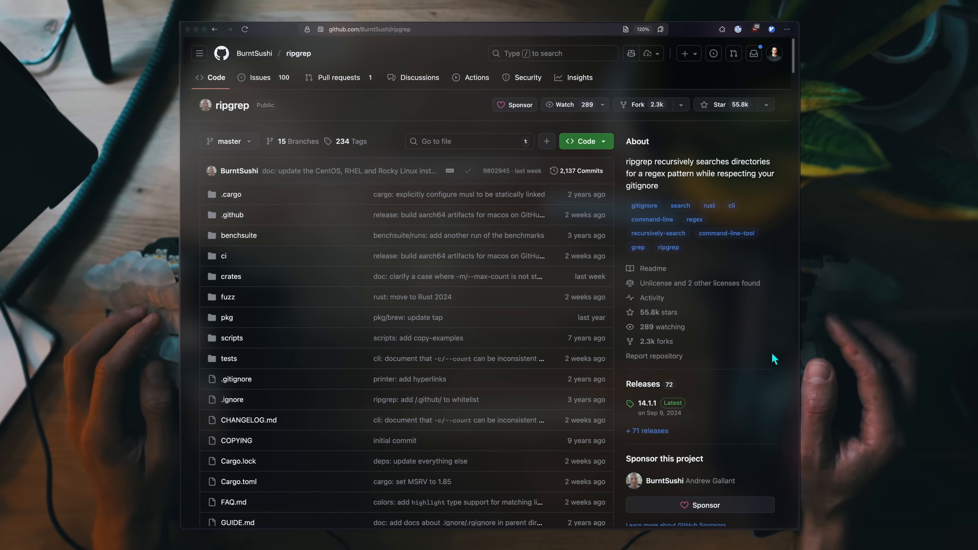
- Scroll the ripgrep README to its benchmark table and move on to the_silver_searcher repository
scroll(down, 3)
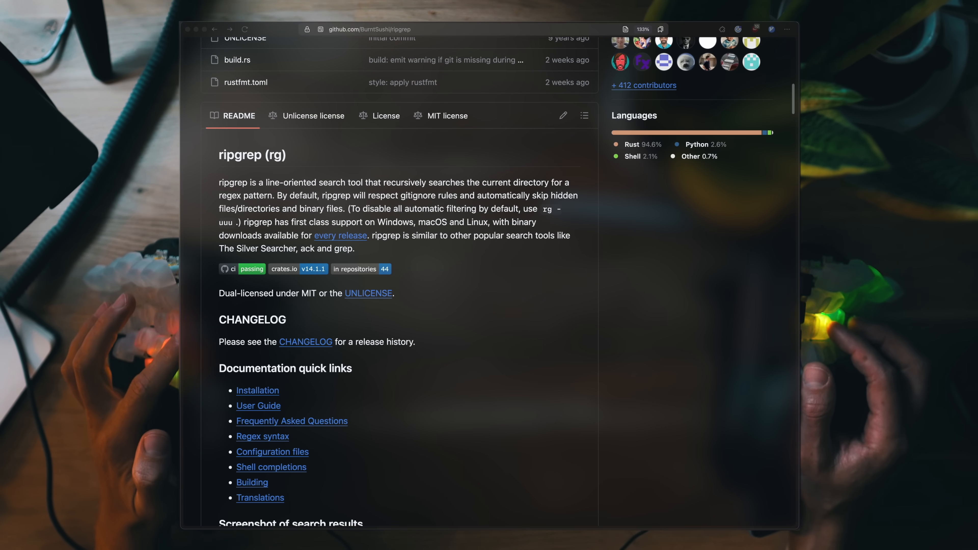
click(291, 421)
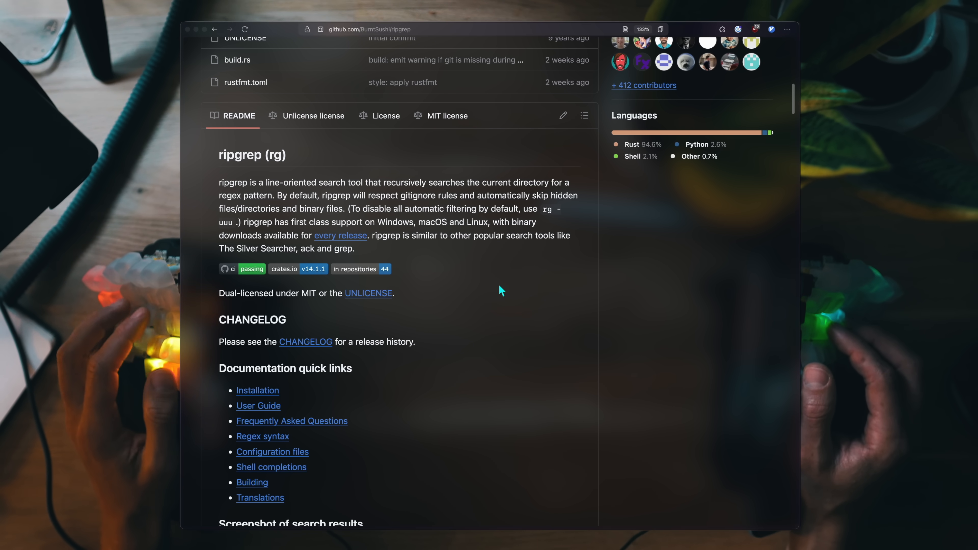
scroll(down, 3)
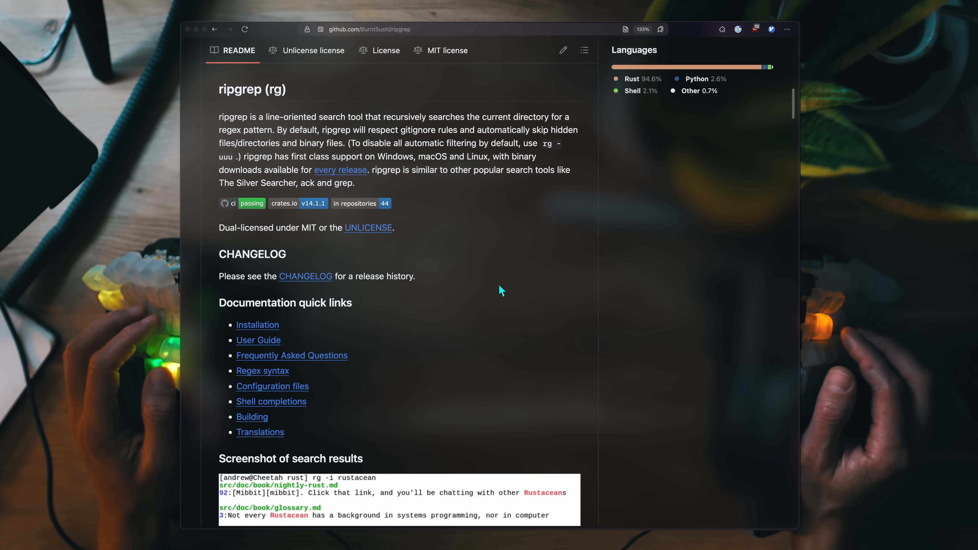
scroll(down, 3)
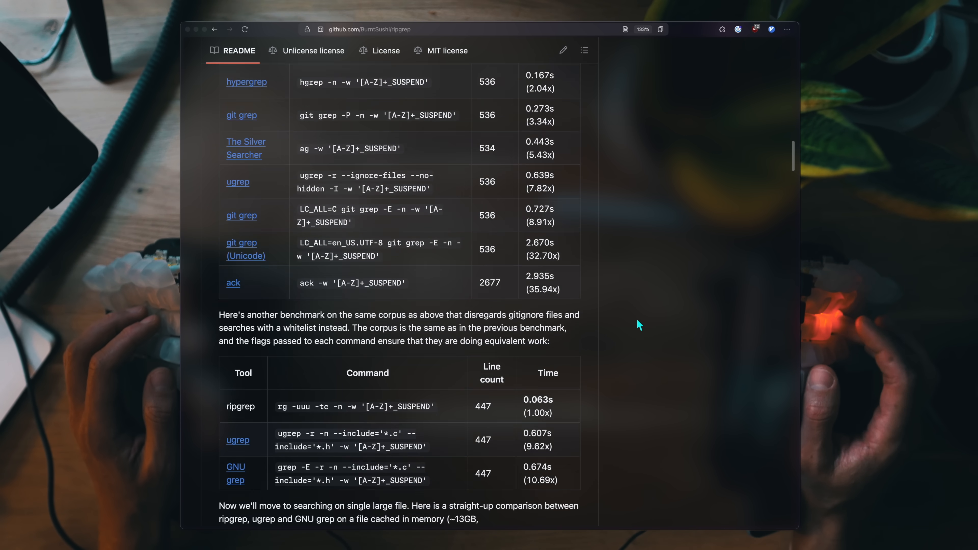
scroll(up, 3)
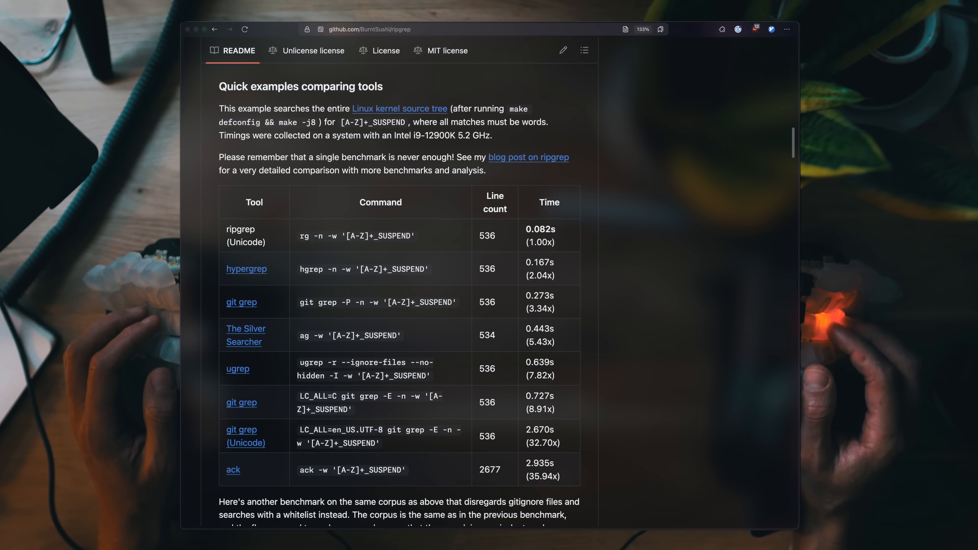
scroll(down, 3)
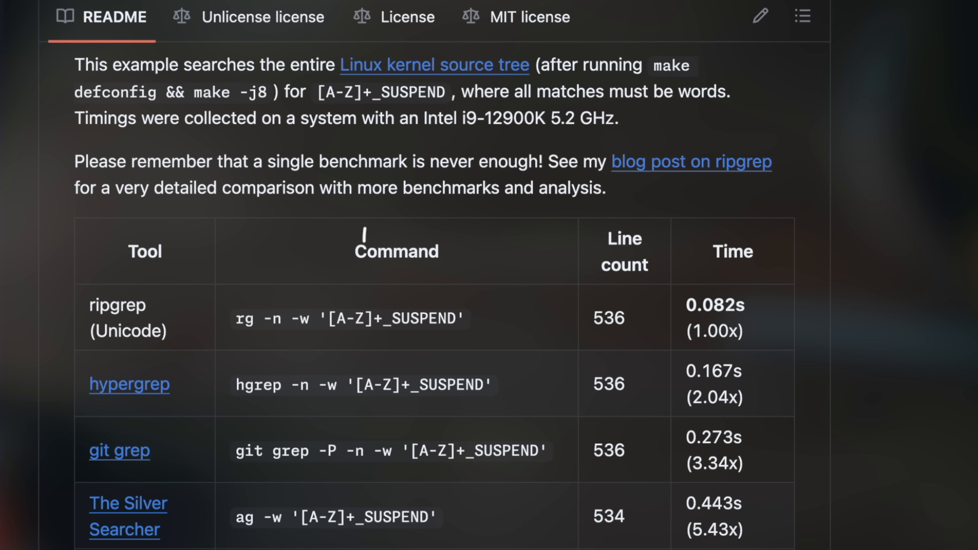
mouse_move(431, 103)
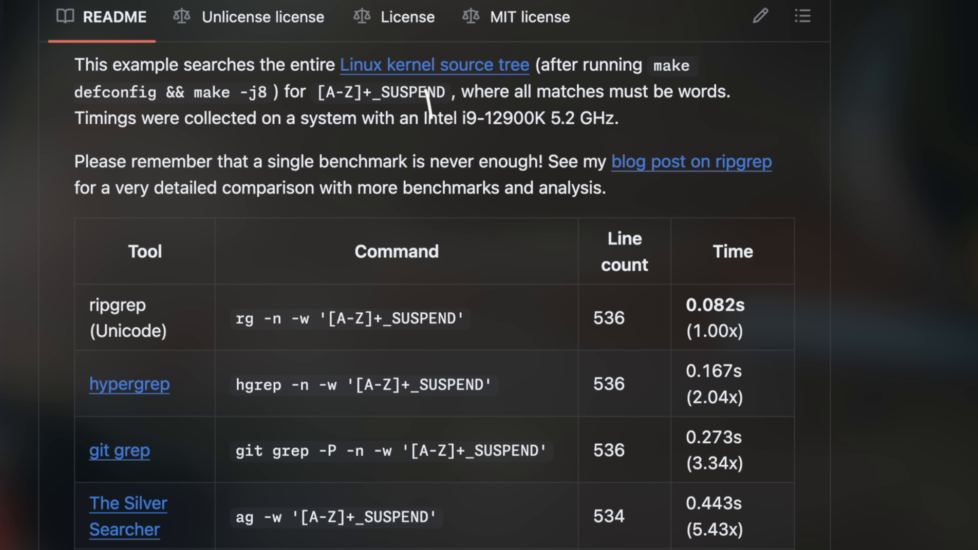
scroll(down, 3)
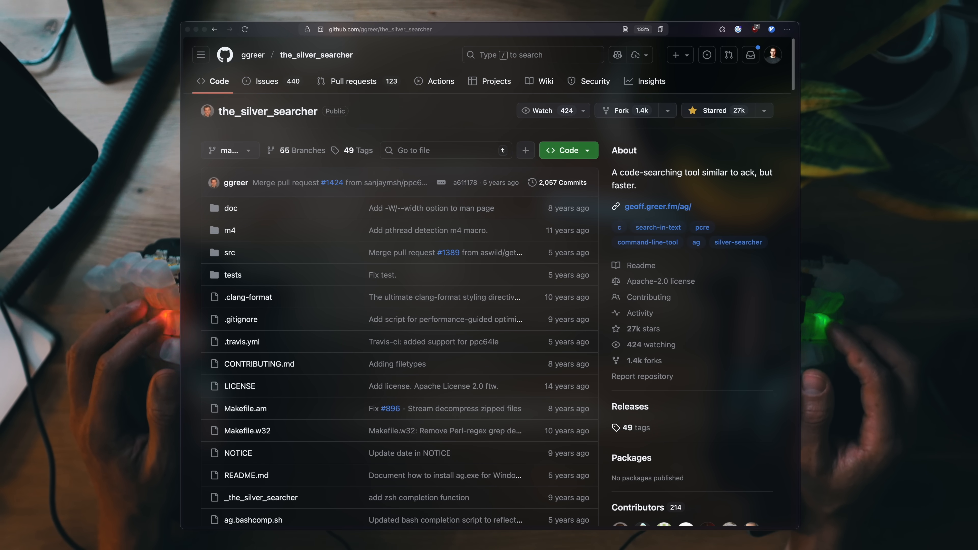
- Scroll the ag README, view its performance graphs on geoff.greer.fm, and return to ripgrep's benchmarks
scroll(down, 3)
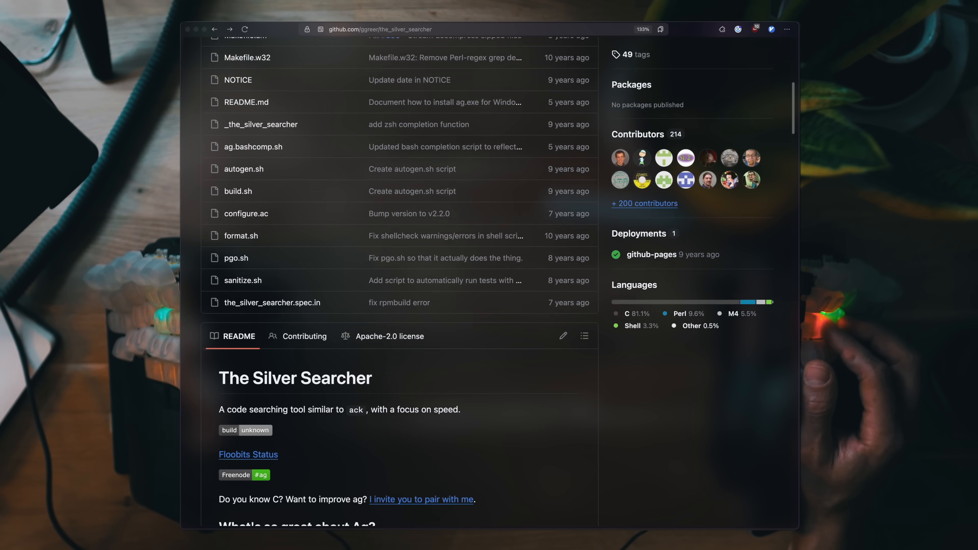
scroll(down, 3)
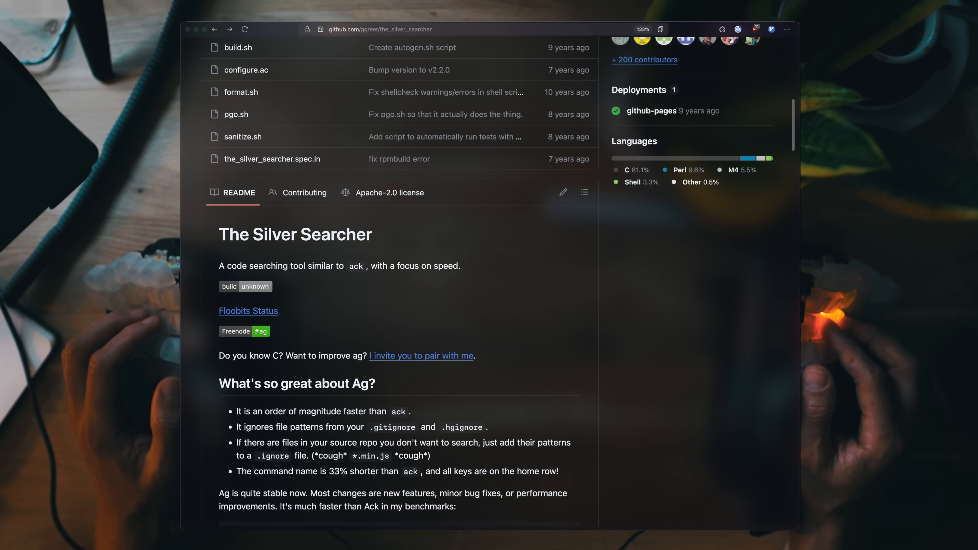
scroll(down, 3)
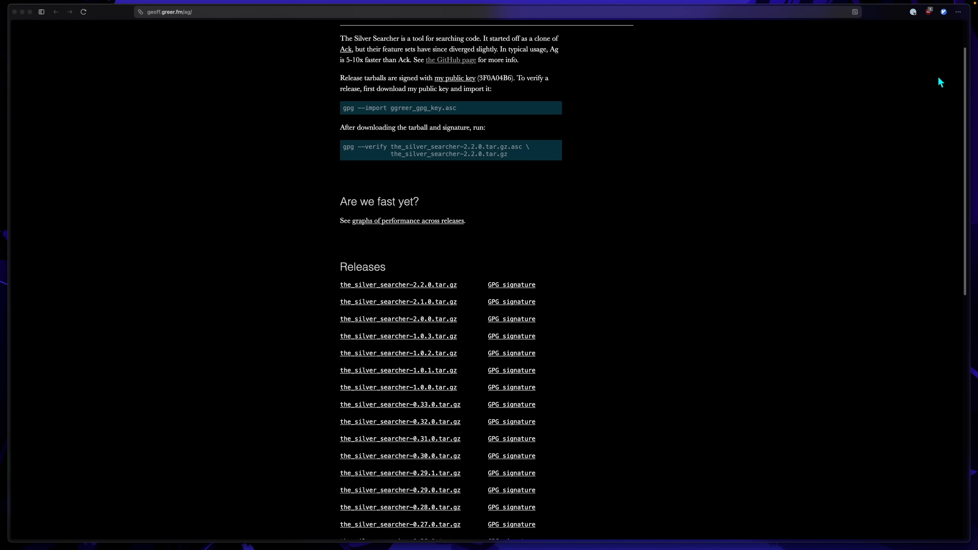
scroll(down, 3)
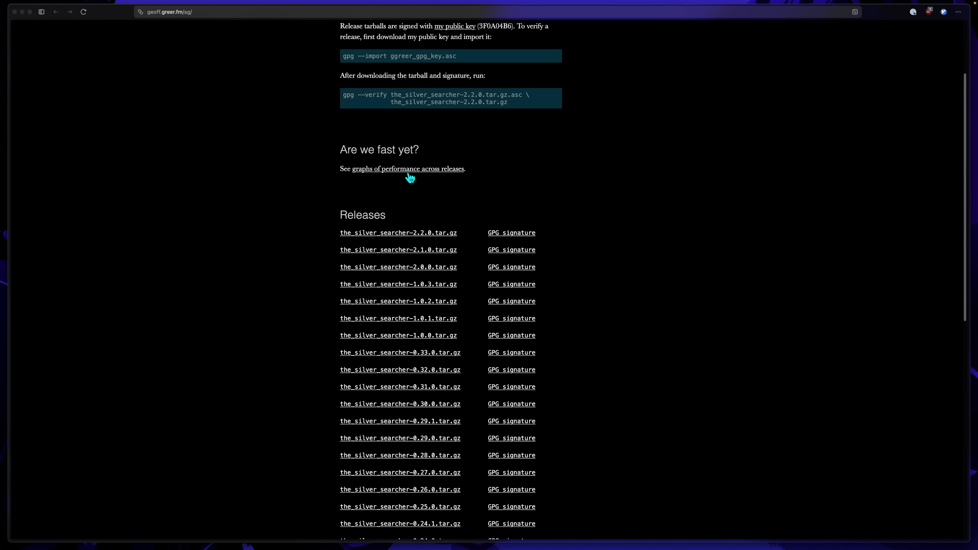
click(405, 169)
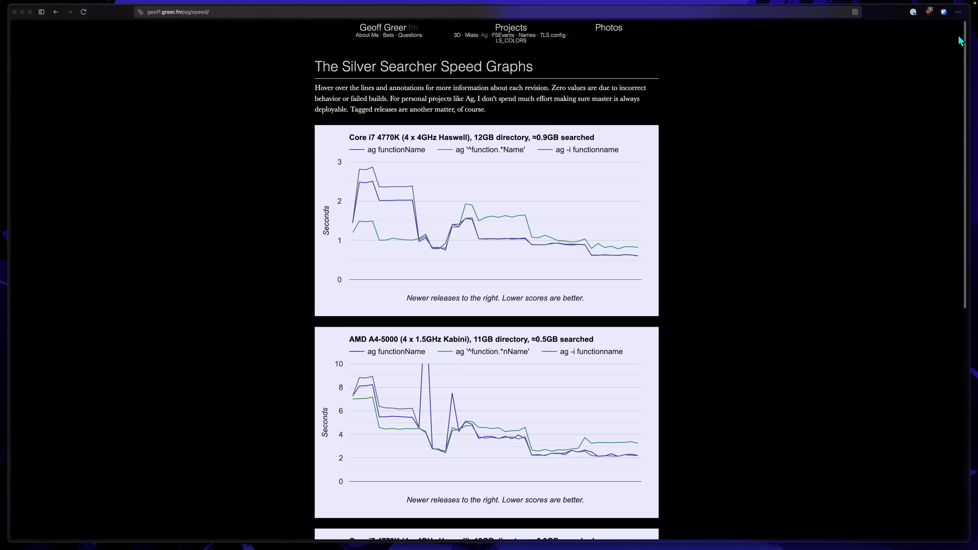
scroll(down, 3)
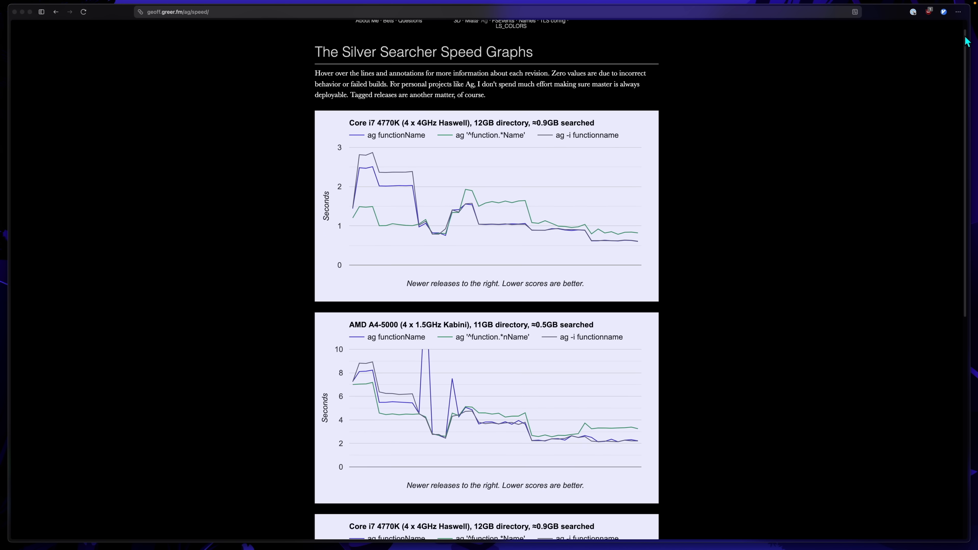
scroll(down, 3)
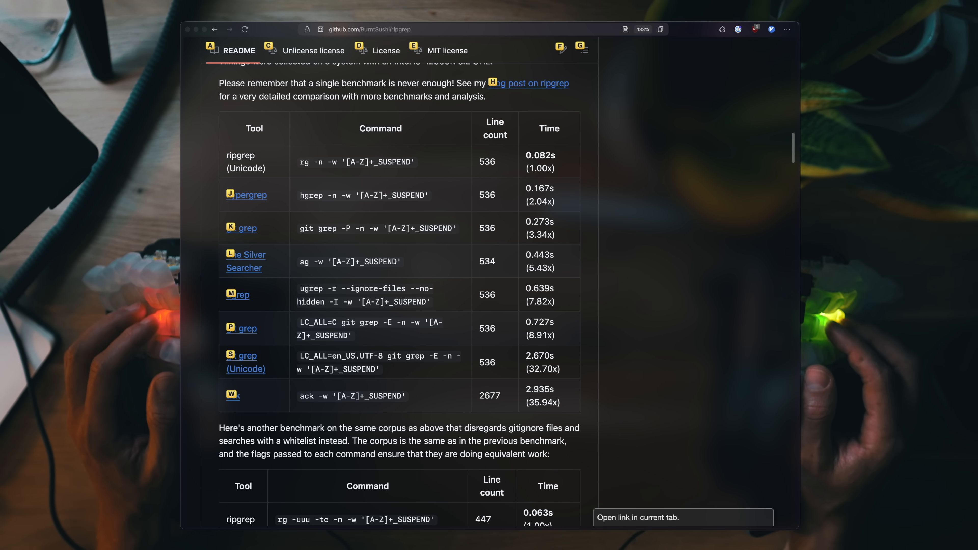
scroll(down, 3)
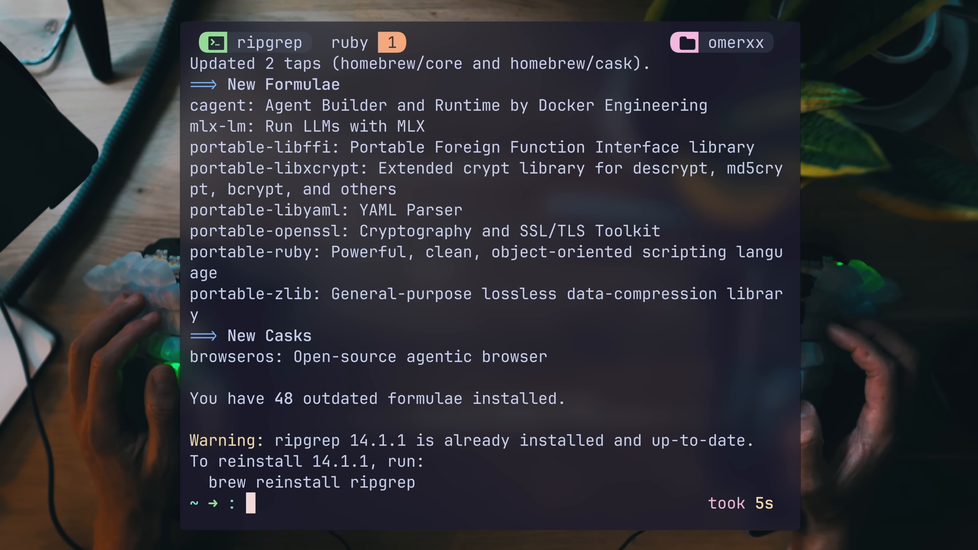
- Run rg telegram README.md, then begin typing rg --line- for numbered output
text(rg telegram README.md)
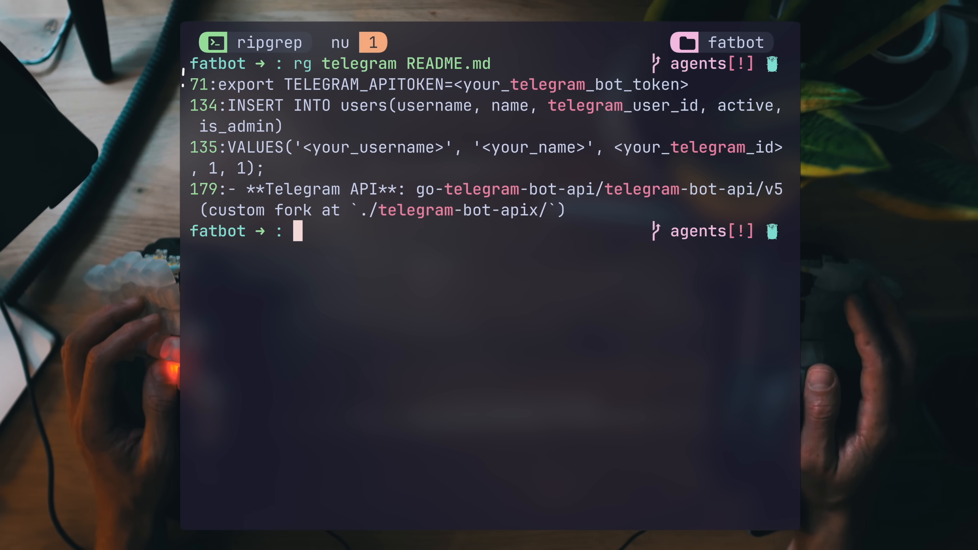
text(rg --li)
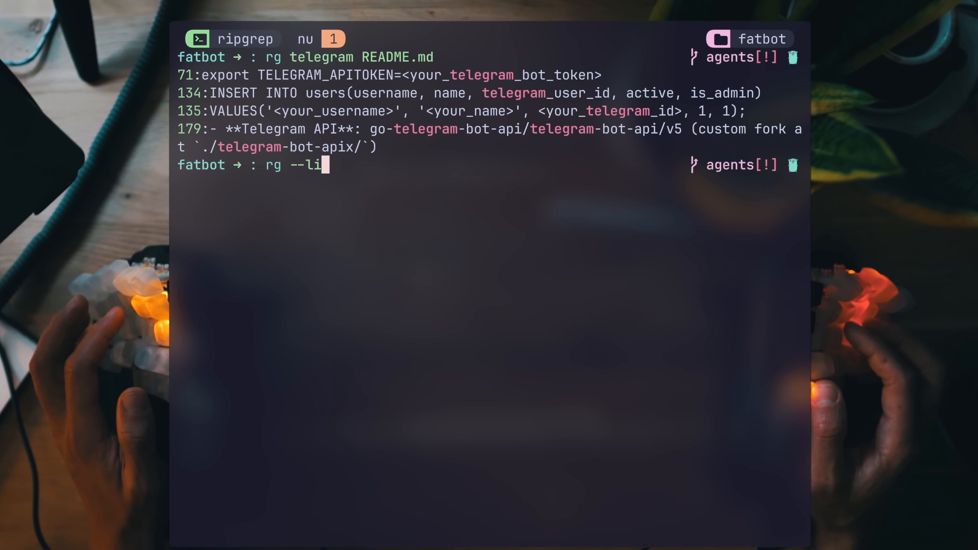
text(ne)
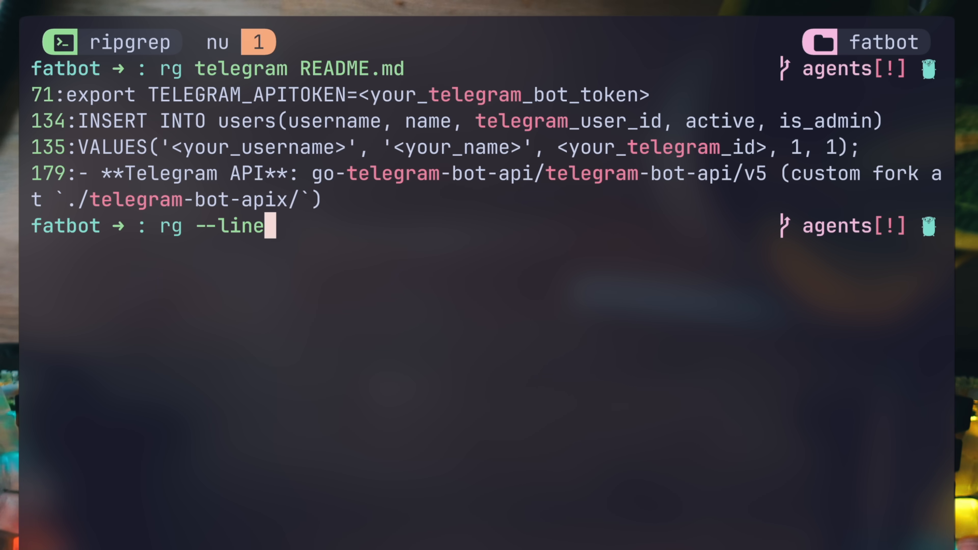
text(-)
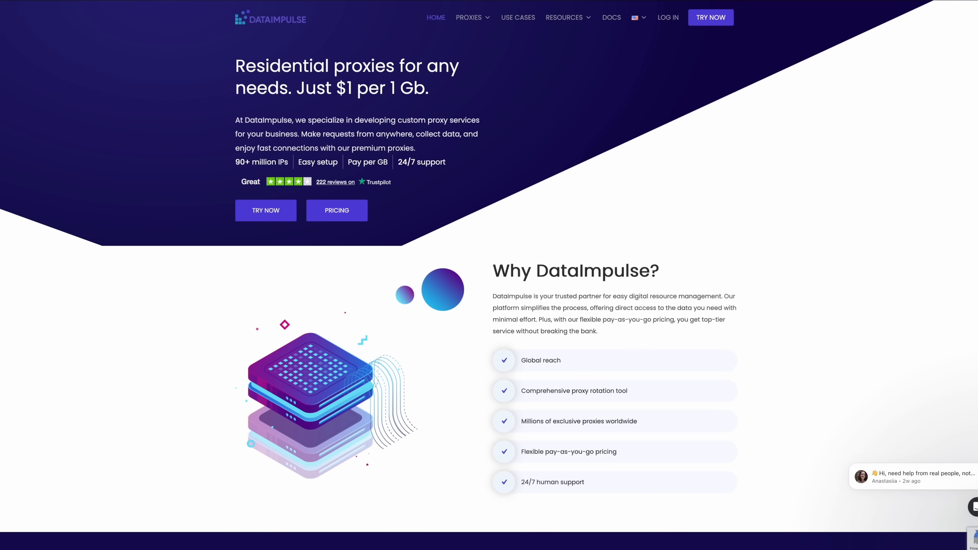
- Choose Residential proxies on DataImpulse and scroll through the pricing tiers
scroll(down, 3)
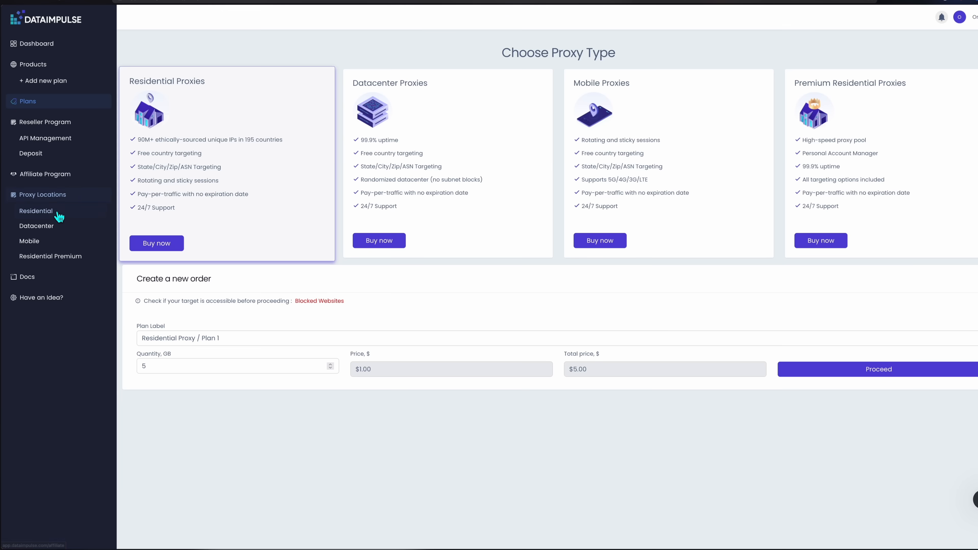
click(35, 211)
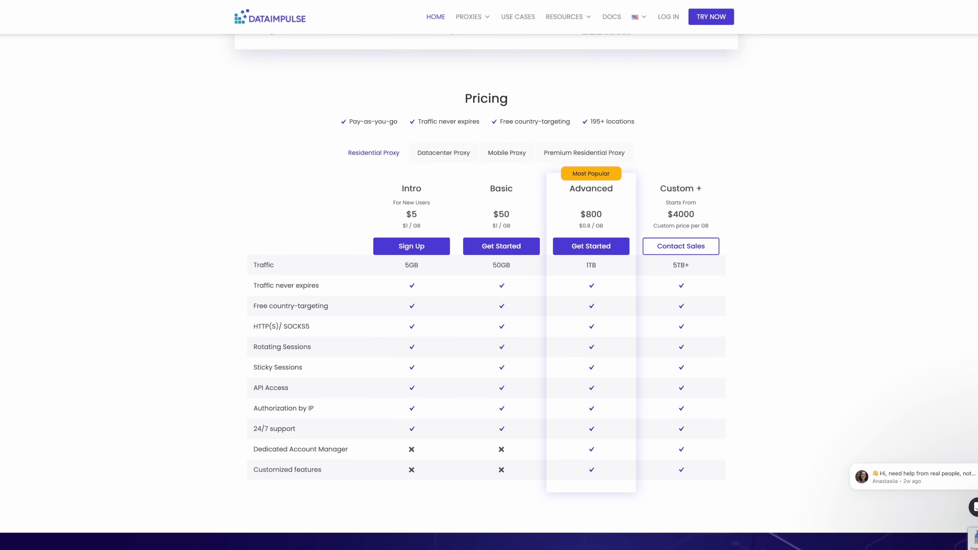
scroll(down, 3)
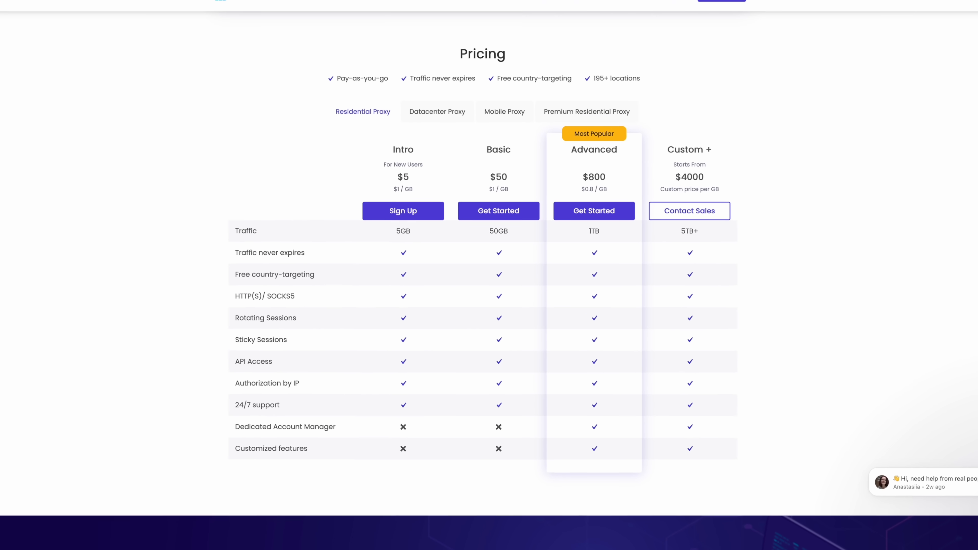
scroll(down, 3)
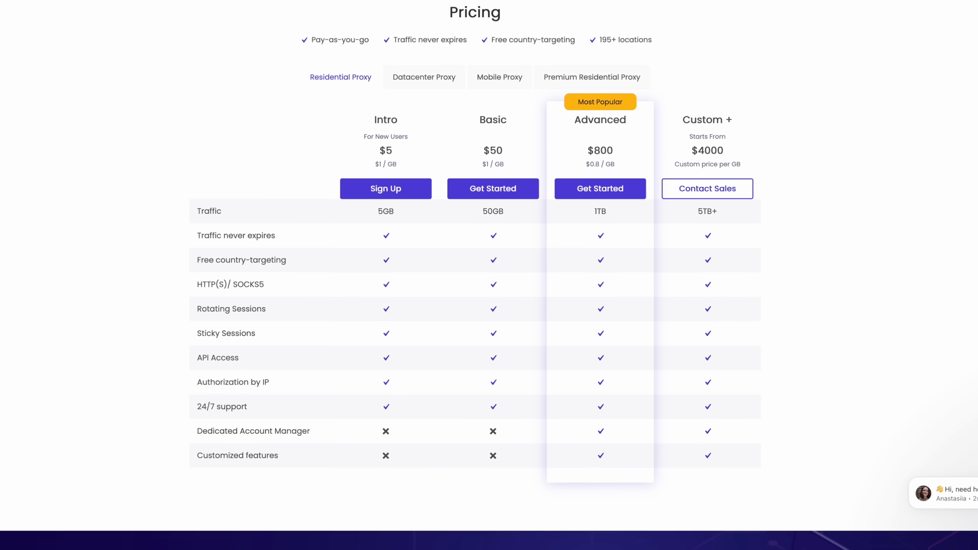
scroll(down, 3)
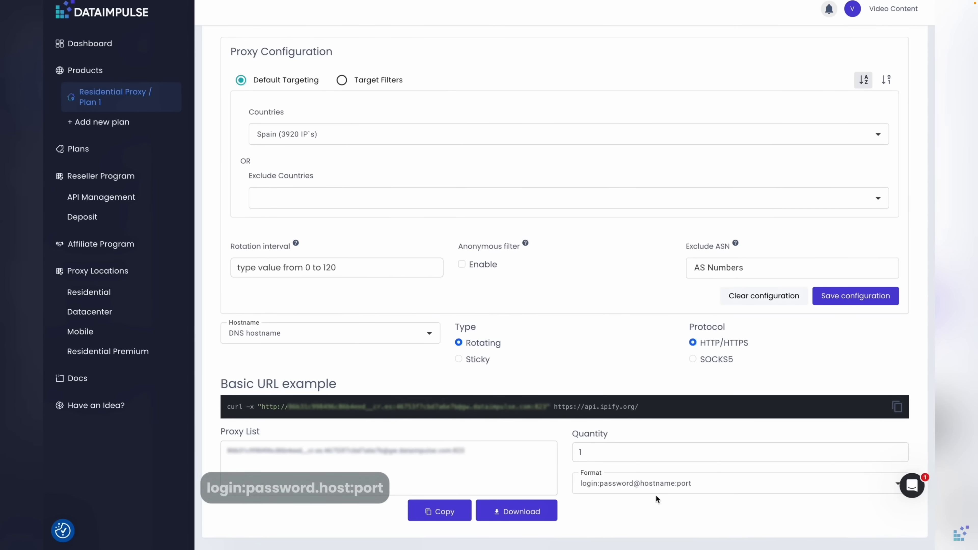
- On the proxy configuration page, pick a different proxy list format from the Format dropdown
click(738, 483)
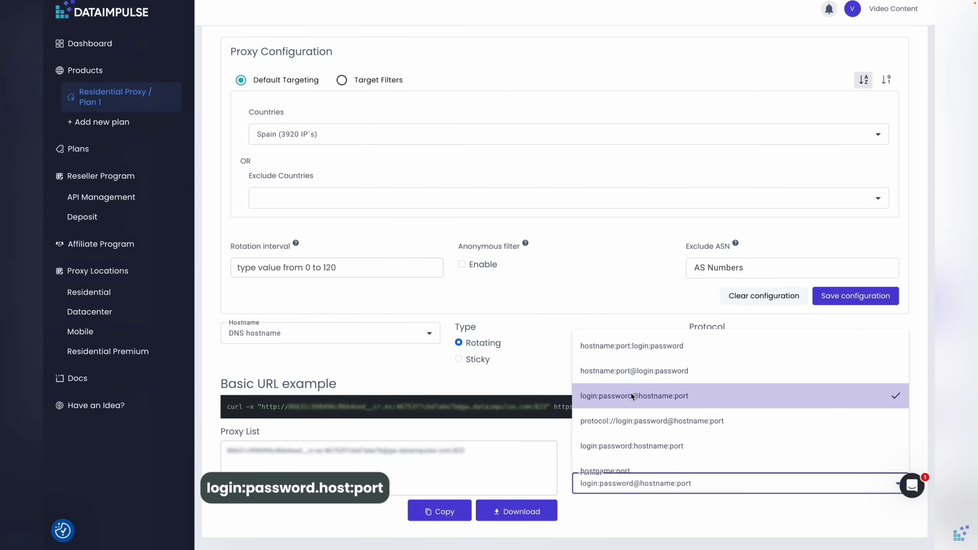
click(634, 395)
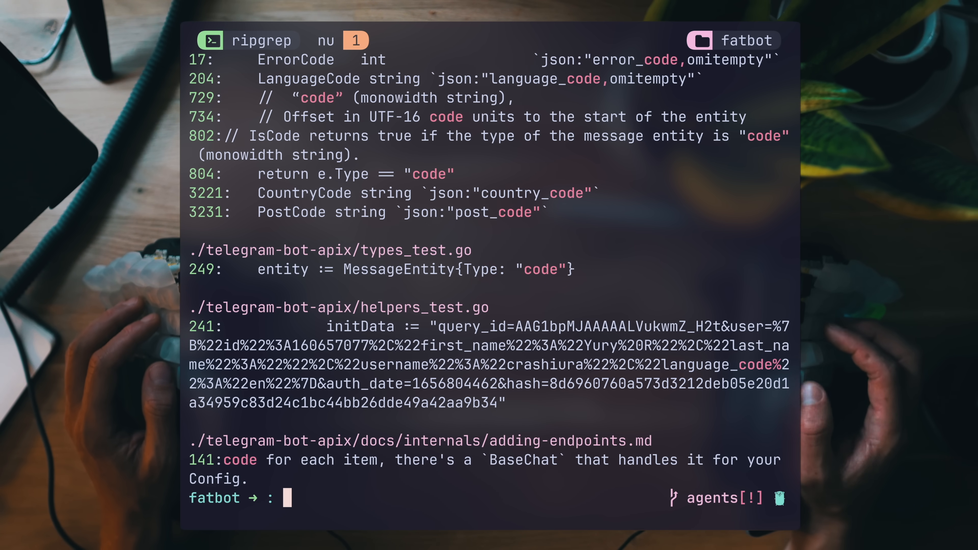
- Pipe the previous output into rg 'code.' --fixed-strings so the dot matches literally
text(| rg 'code.' --fi)
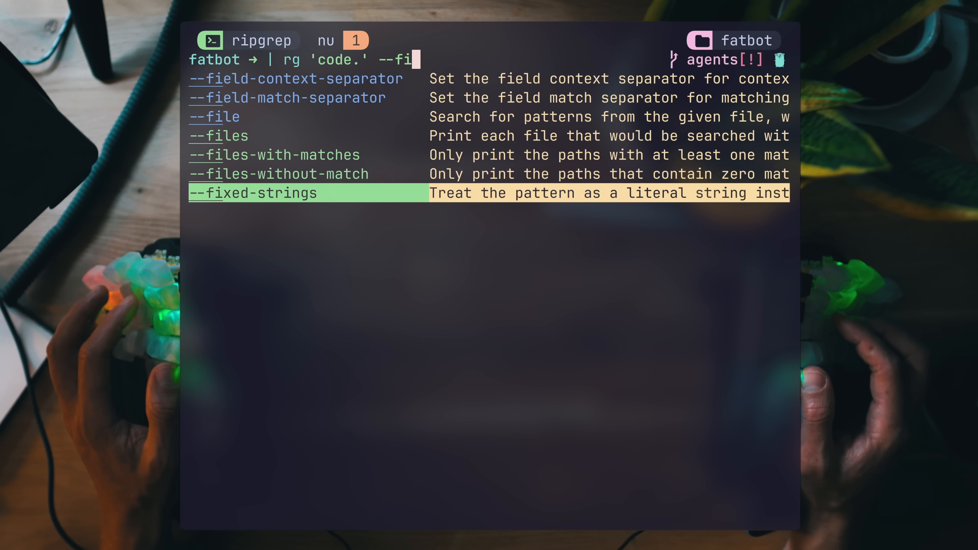
key(tab)
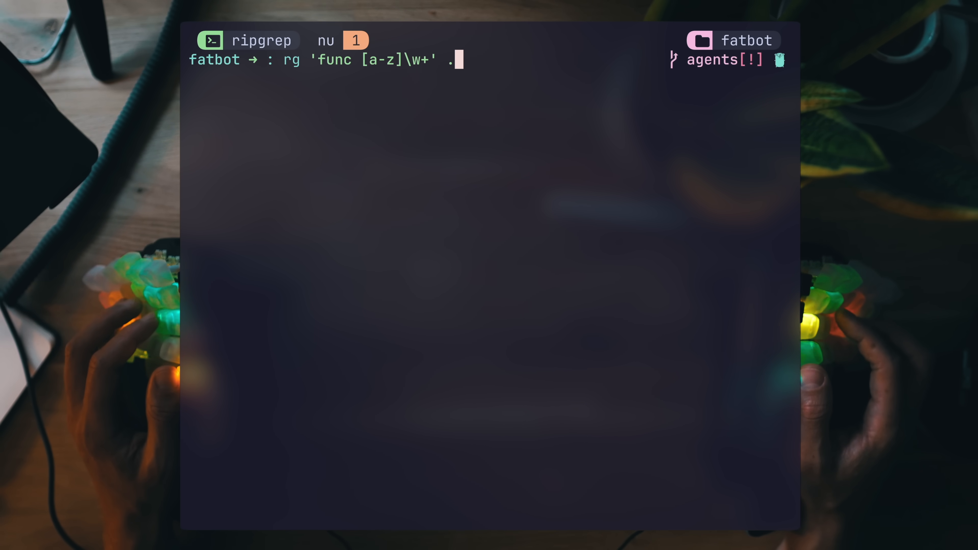
- Run the function search, then rg 'func [A-Z]\w+' over migrations/ and state/
key(Enter)
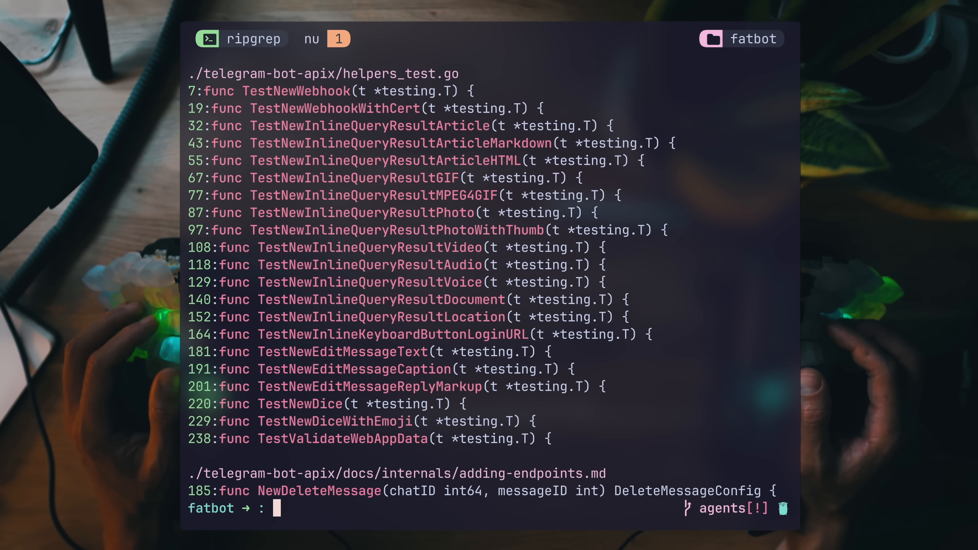
text(rg 'func [A-Z]\w+' mig)
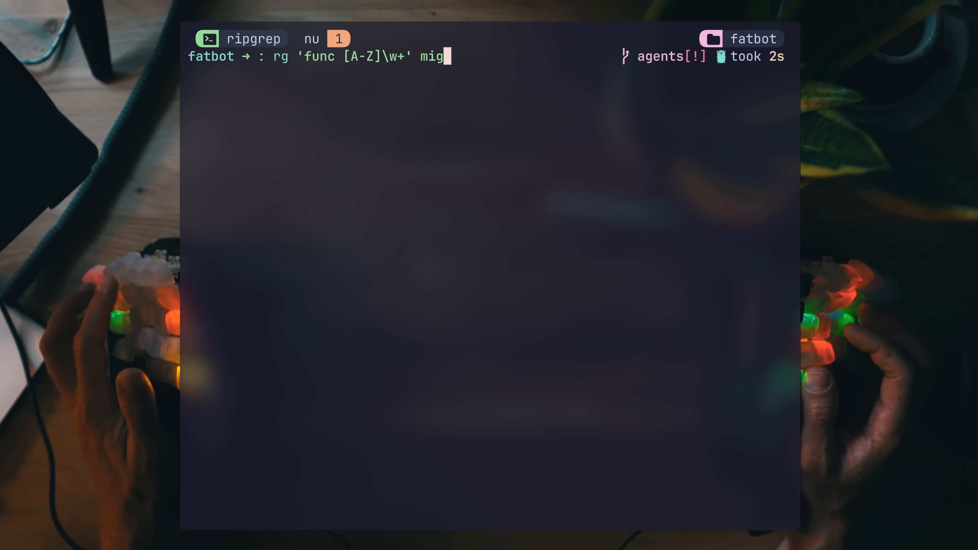
text(rations/ state/)
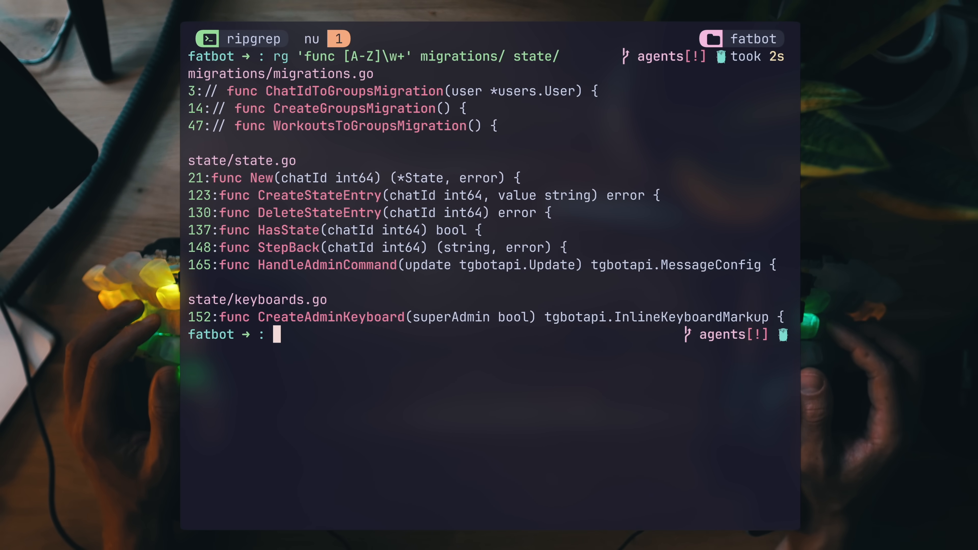
- Run rg --file /tmp/patterns.txt README.md, then search 'jobs:' with --hidden included
text(rg --file /tmp/patterns.txt README.md)
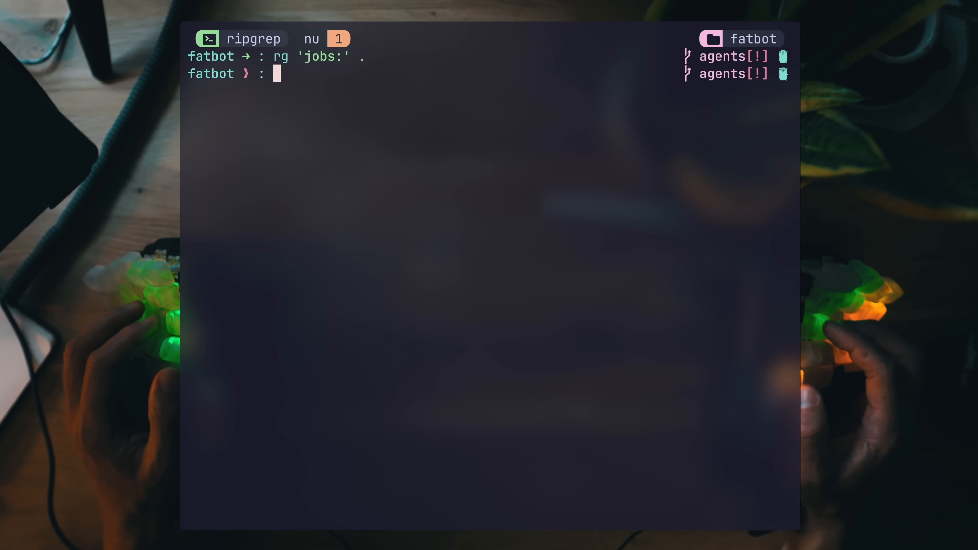
text(--hid.)
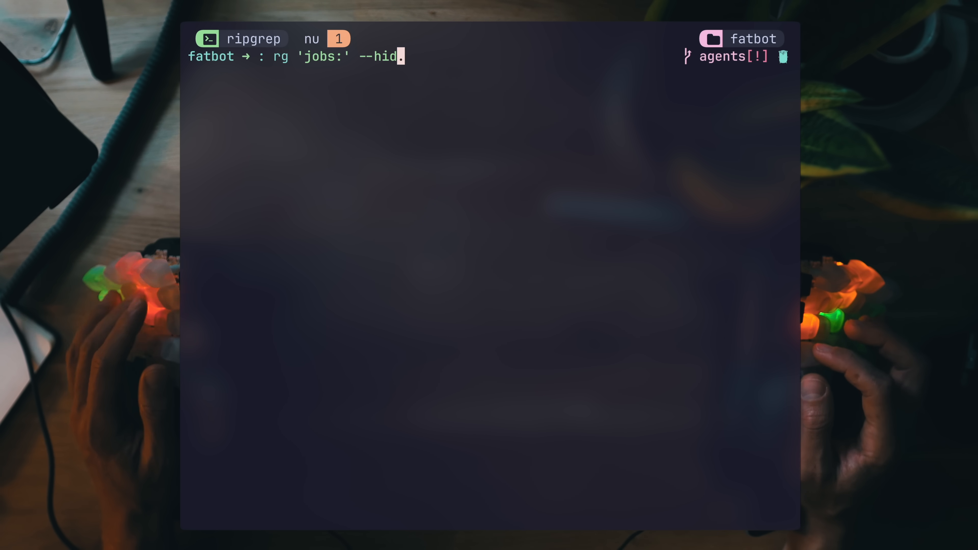
key(Enter)
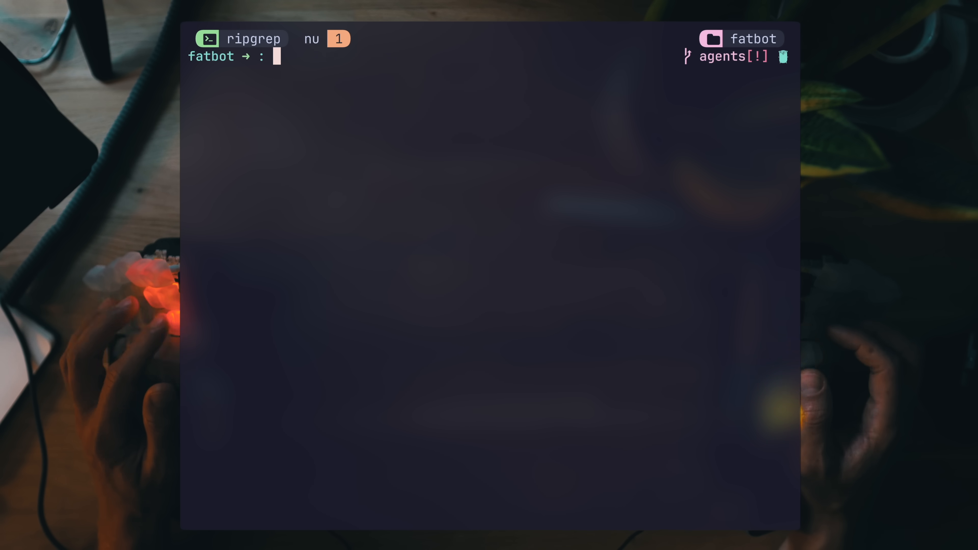
- Run rg --max-count=1 with a glob, then rg -g '!*.{go,md,pem,sum}' . to skip those file types
text(rg --max-count=1 --gl)
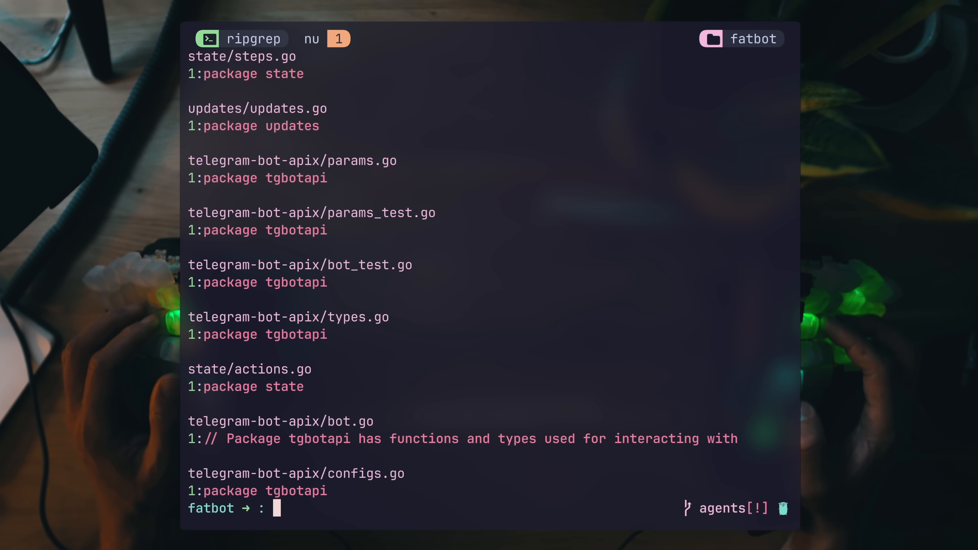
text(rg -g '!*.{go,md,pem,sum}' .)
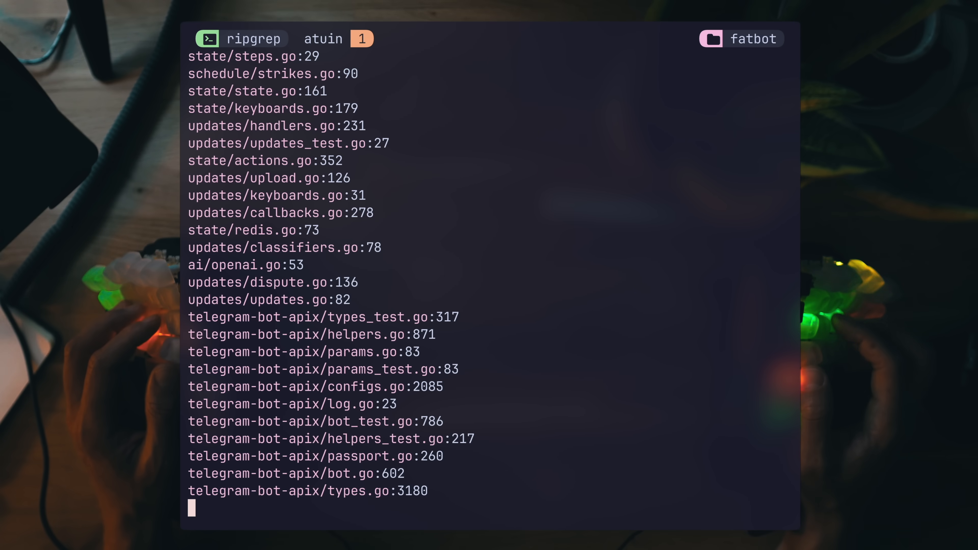
- Run rg -T go . -l to list only file names of non-Go matches
text(rg -T go .)
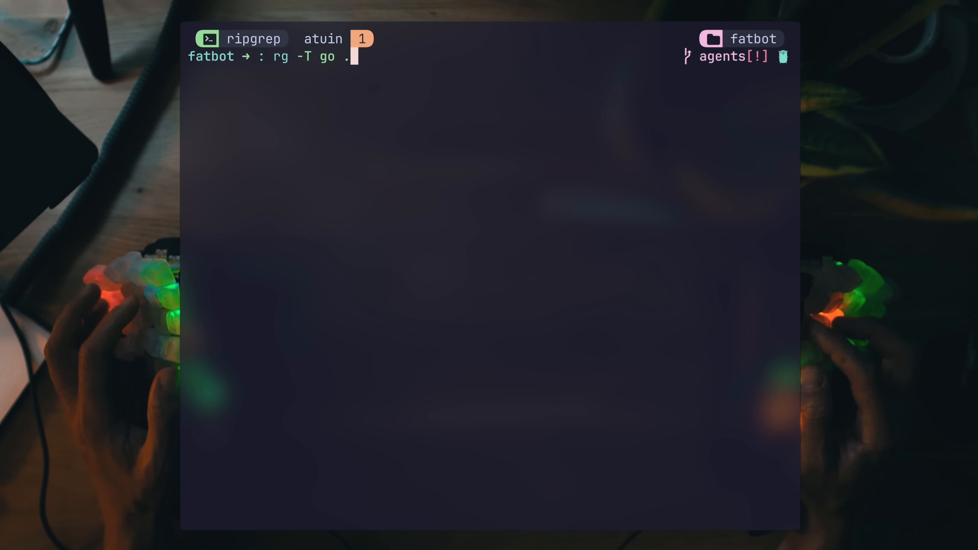
text(-l)
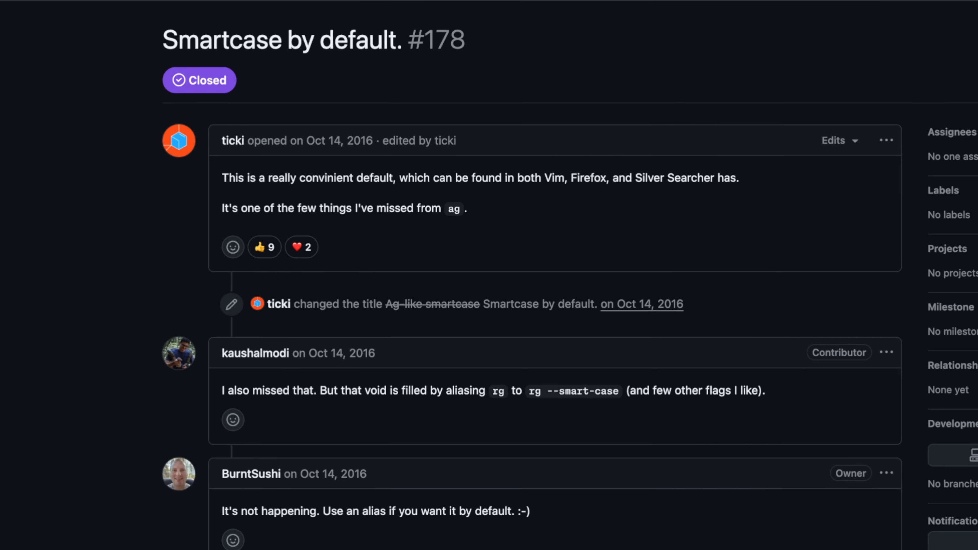
- Scroll through ripgrep issue #178 'Smartcase by default.' on GitHub
scroll(down, 3)
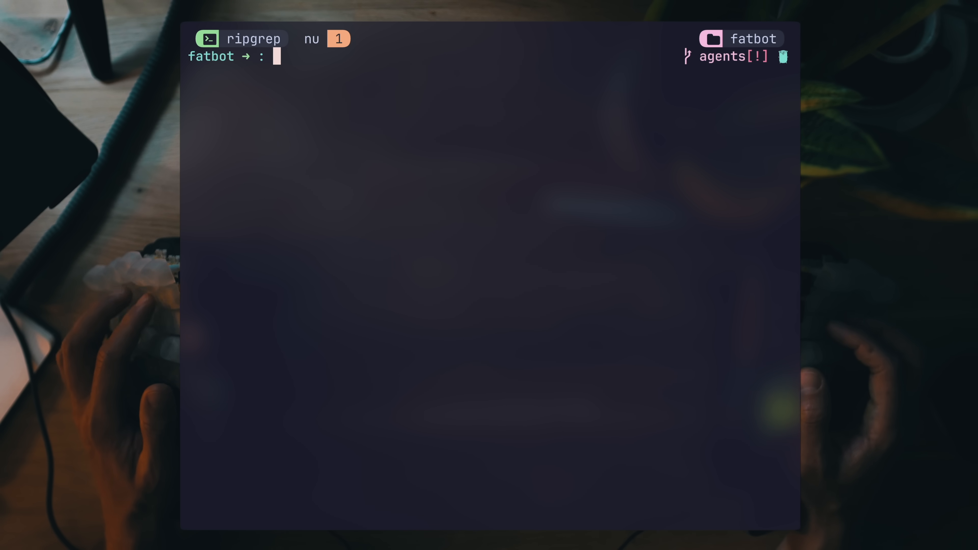
- Run rg --invert-match -e '@' -e '^$' . with --count for per-file counts
text(rg --invert-match -e '@' -e '^$' .)
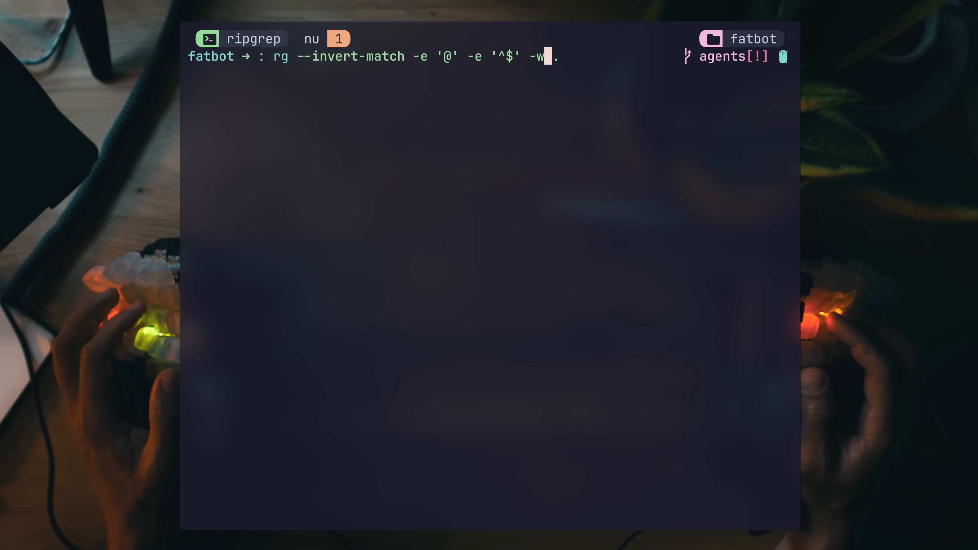
text(--count)
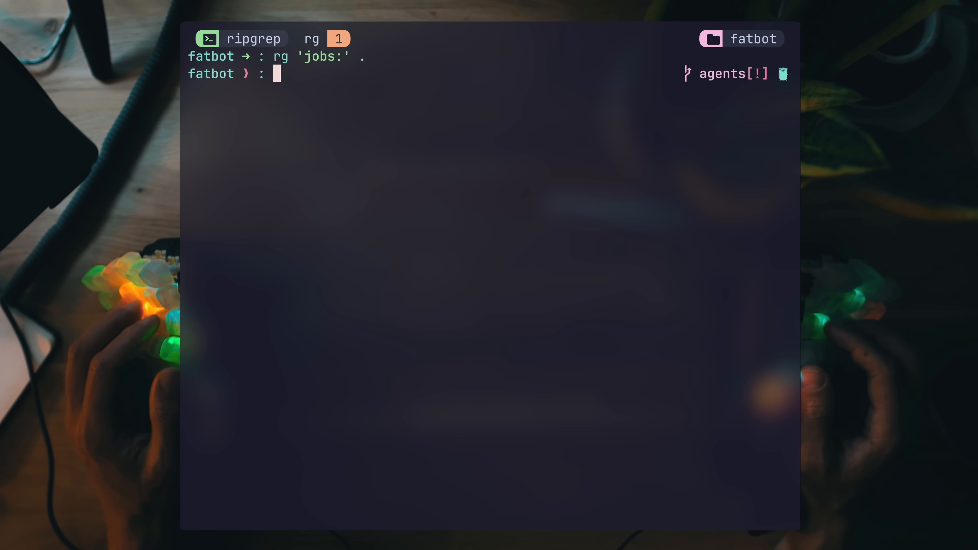
- Search jobs: in .github/workflows with one line of context, then preview telegram replaced by instagram in README.md
text(.github/workflows)
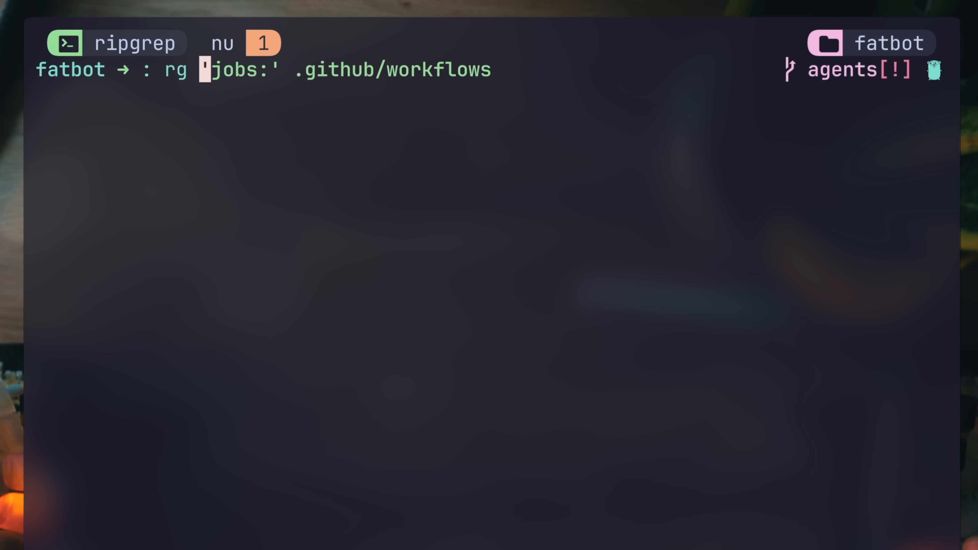
text(--context=1)
text(rg telegram -r instagram README.md)
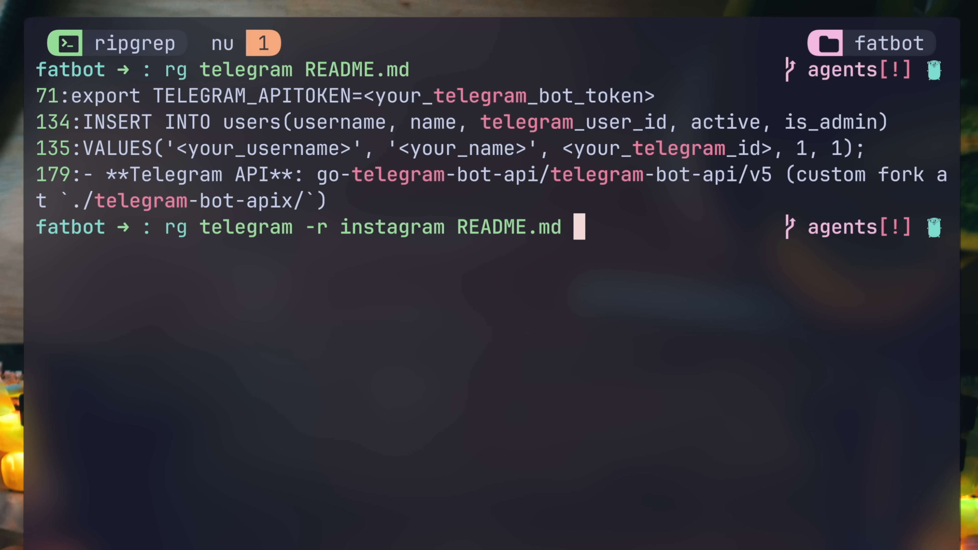
key(Enter)
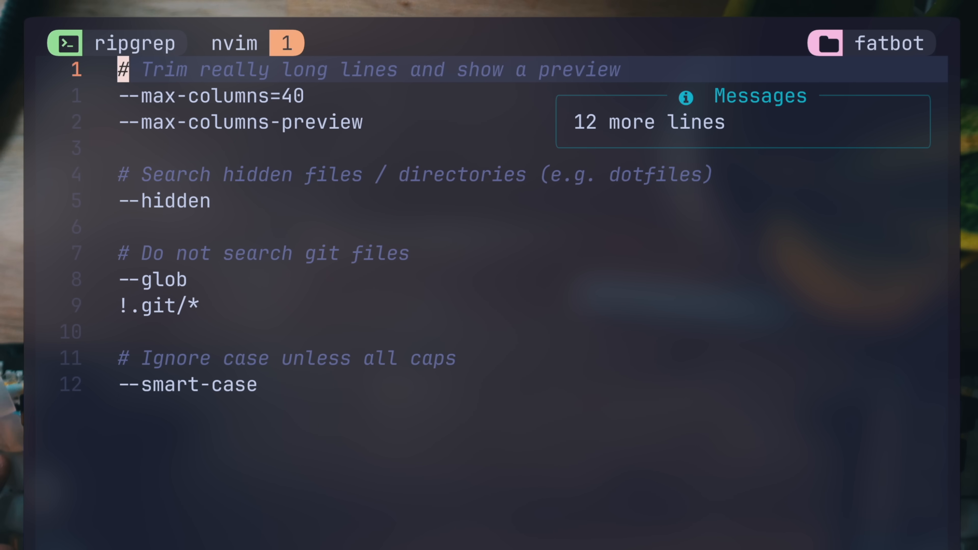
- Save the config, set RIPGREP_CONFIG_PATH to /tmp/.ripgreprc, and rerun the telegram search on README.md
key(j)
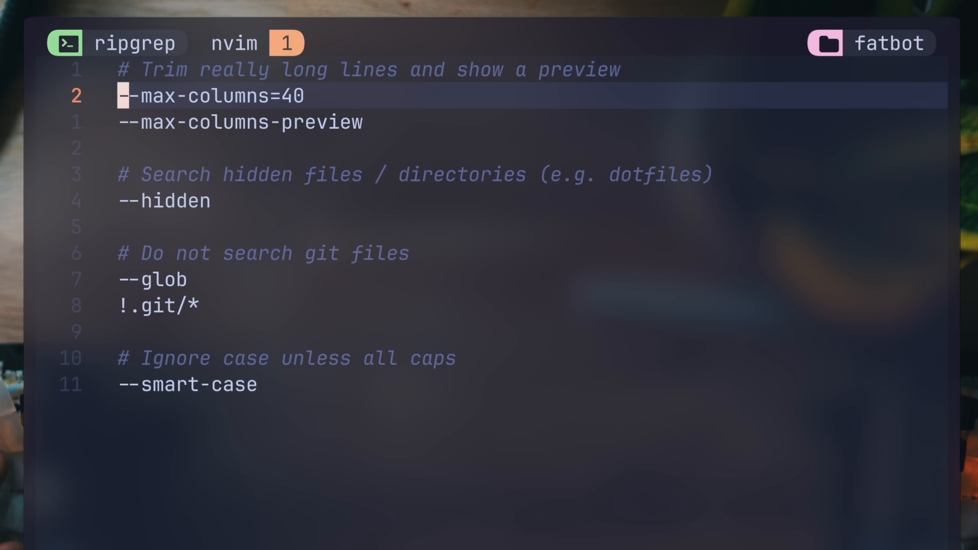
text(:wq)
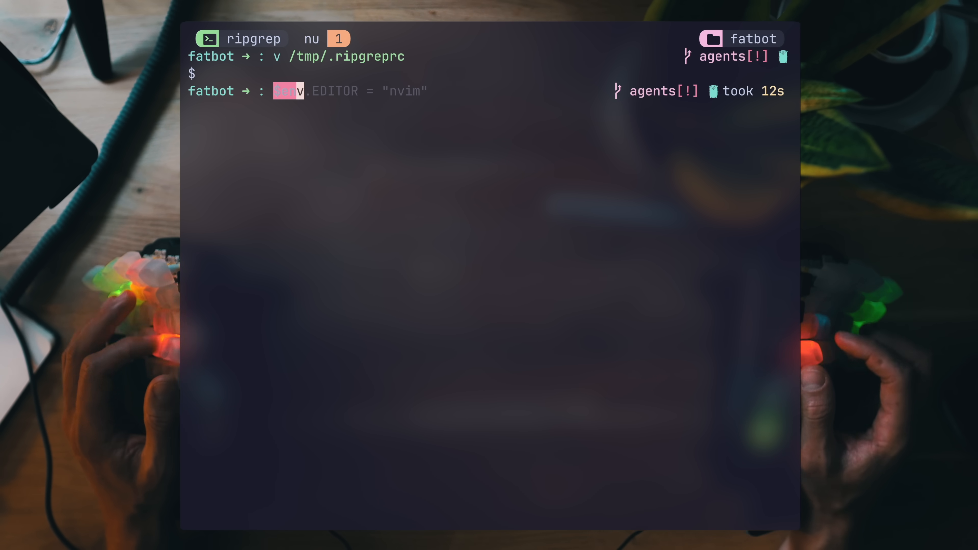
text($env.RIPGREP_CONFIG_)
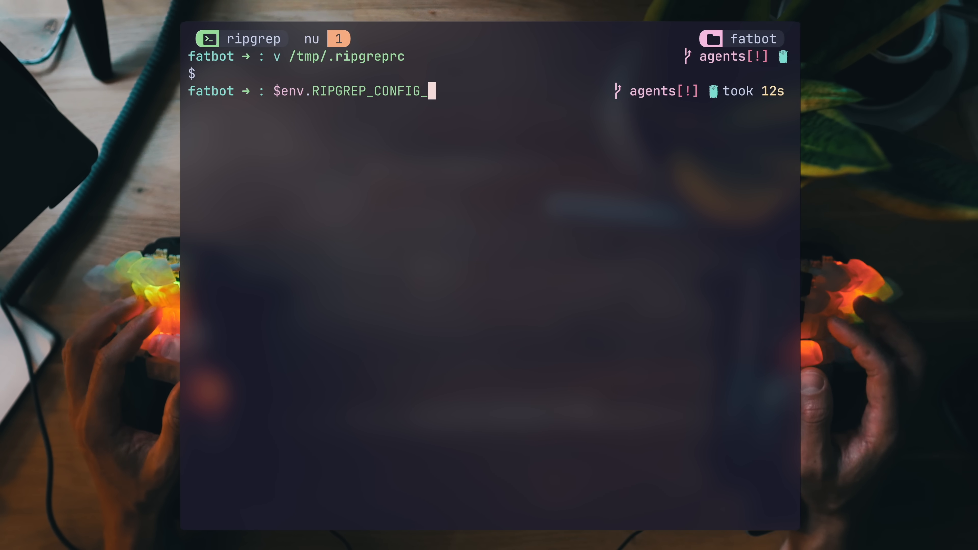
text(PATH = '/tmp/.ripgreprc')
text(rg telegram README.md)
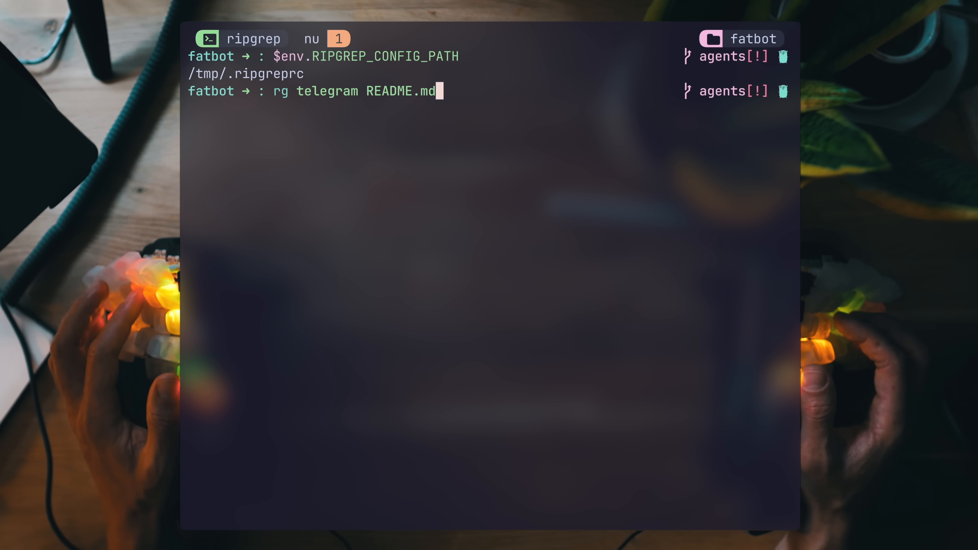
key(Enter)
text(less fat)
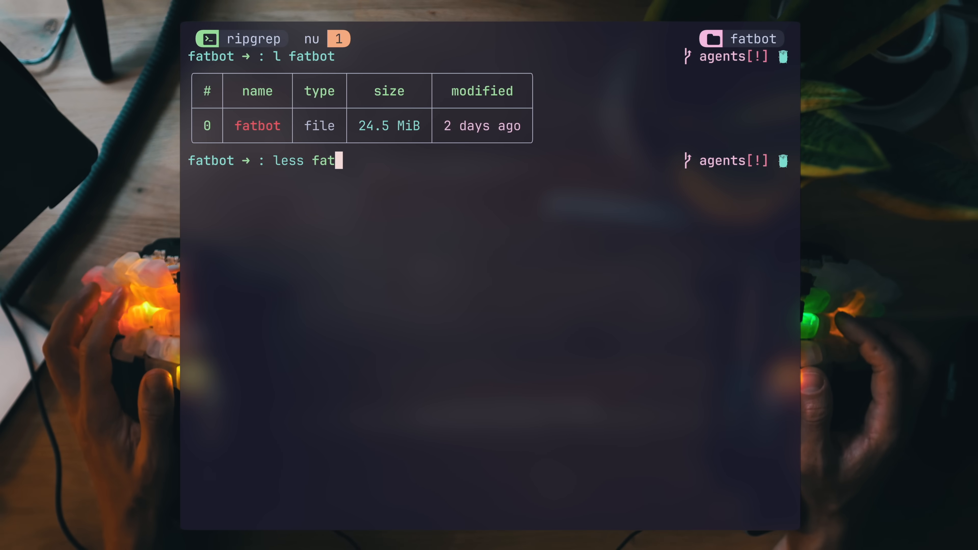
- Inspect the fatbot binary with l and less, then search it as text with rg --text
key(enter)
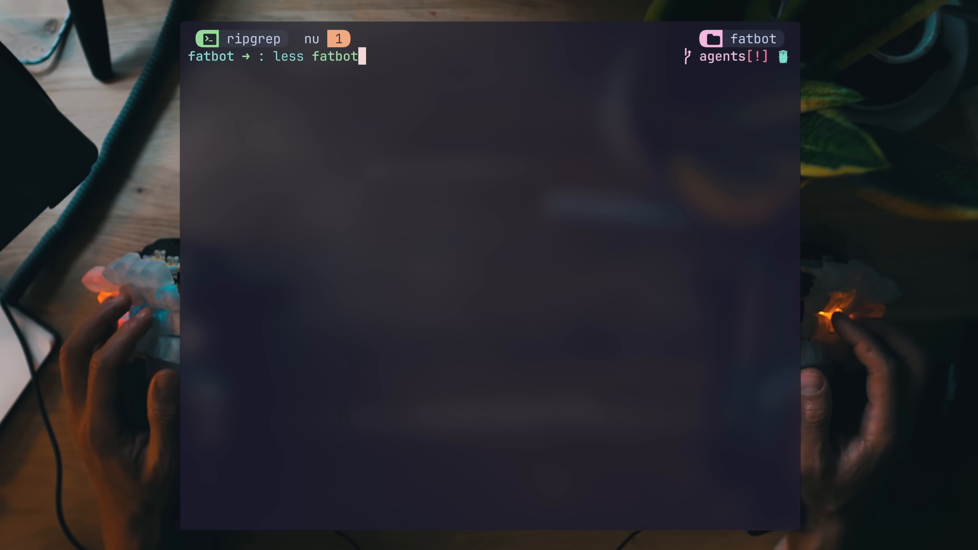
key(Enter)
text(rg --text)
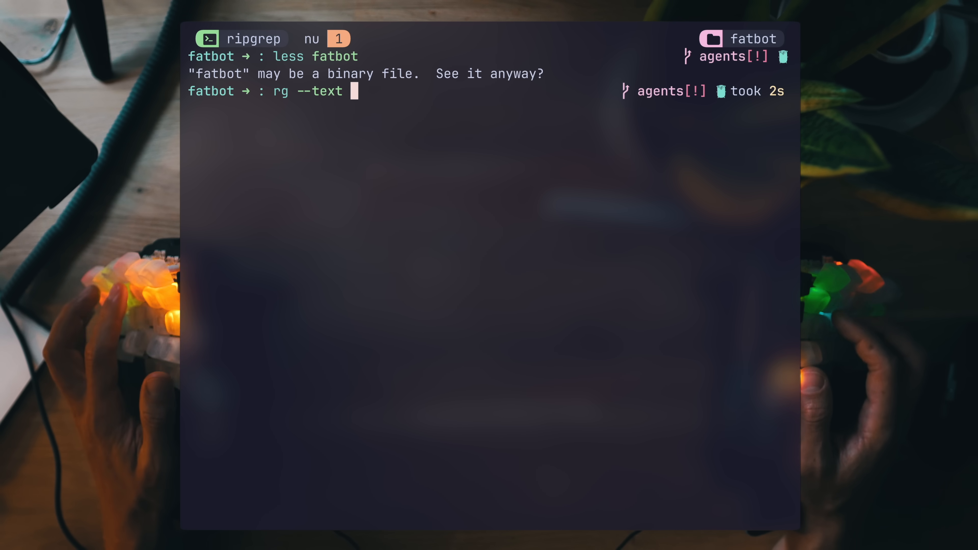
key(enter)
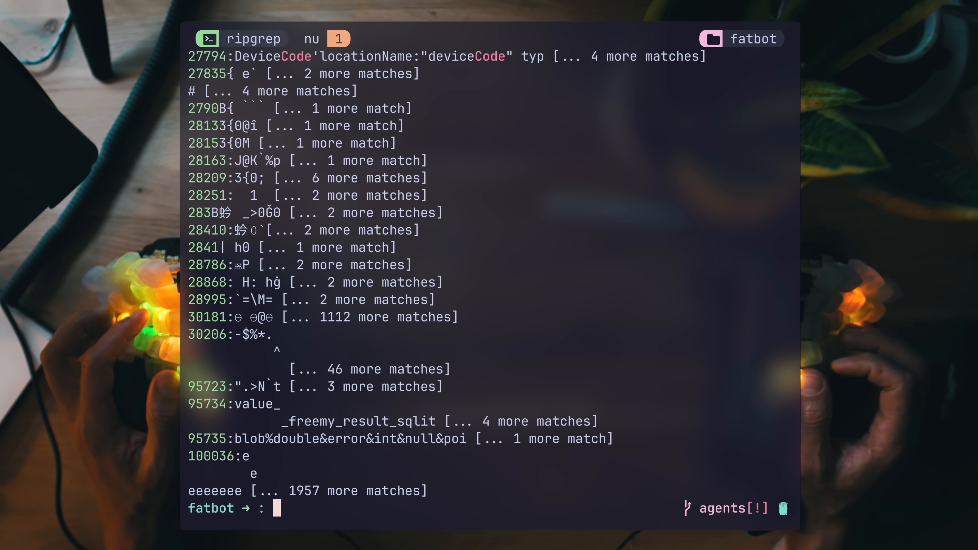